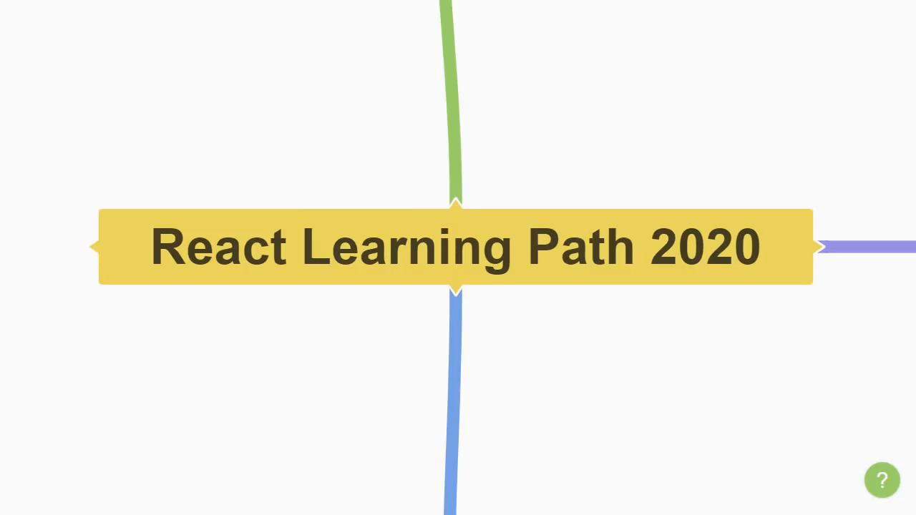
{"action": "mouse_move", "coordinate": [739, 398]}
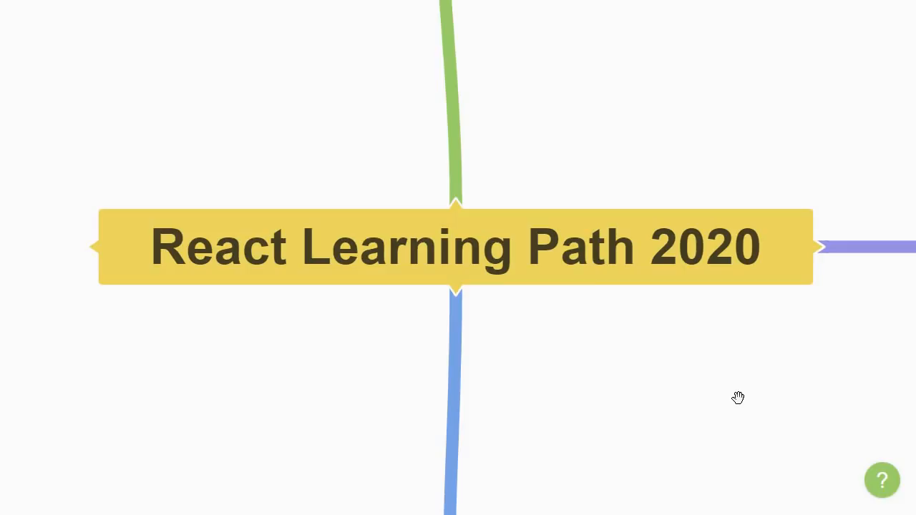
- Pan the map to the Advanced Topics branch showing HTTP Requests with GET and POST
{"action": "left_click_drag", "start_coordinate": [738, 398], "coordinate": [549, 495]}
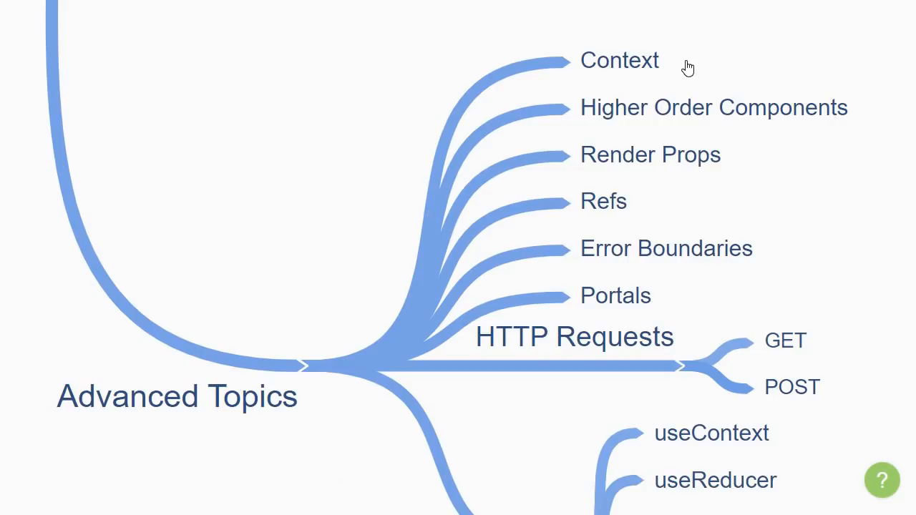
{"action": "mouse_move", "coordinate": [773, 130]}
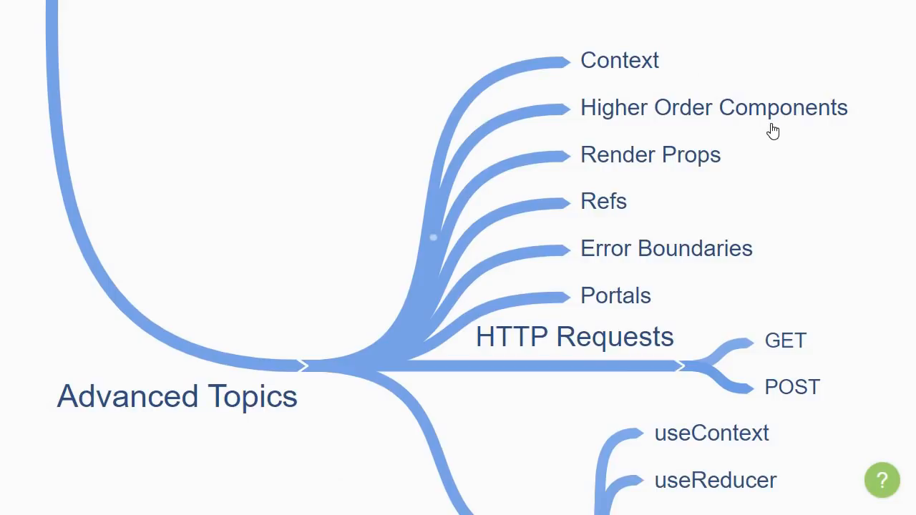
{"action": "mouse_move", "coordinate": [767, 155]}
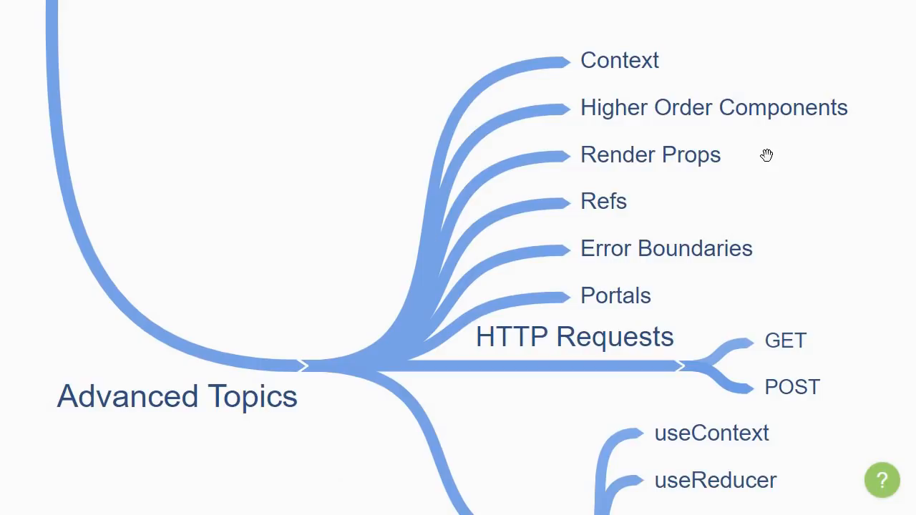
{"action": "mouse_move", "coordinate": [740, 178]}
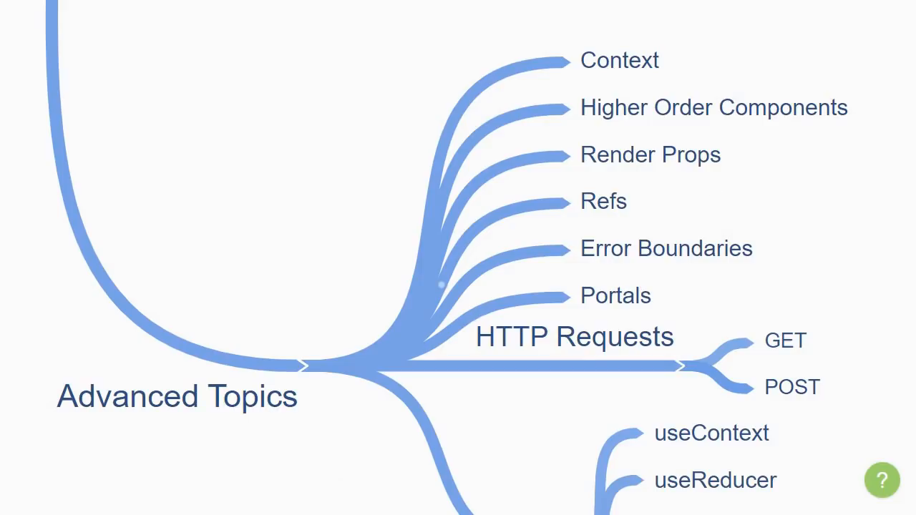
{"action": "mouse_move", "coordinate": [713, 189]}
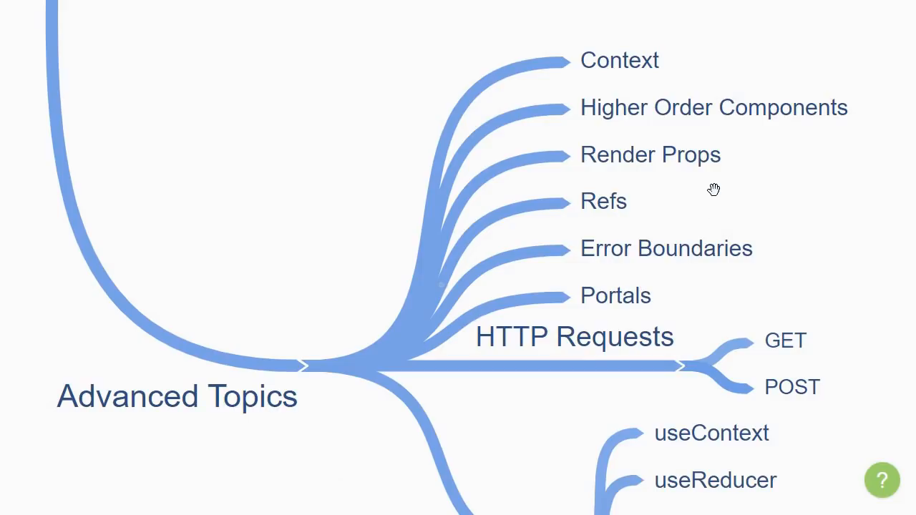
{"action": "mouse_move", "coordinate": [722, 265]}
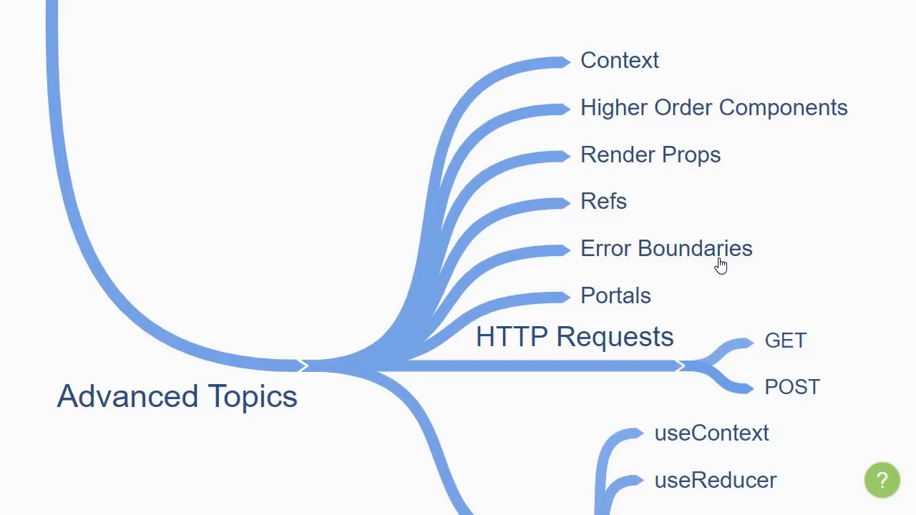
{"action": "mouse_move", "coordinate": [722, 265]}
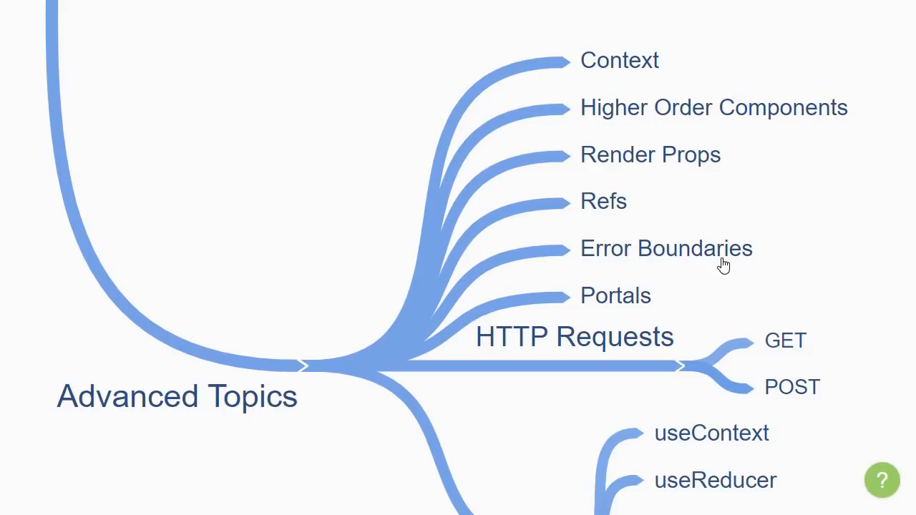
{"action": "mouse_move", "coordinate": [675, 295]}
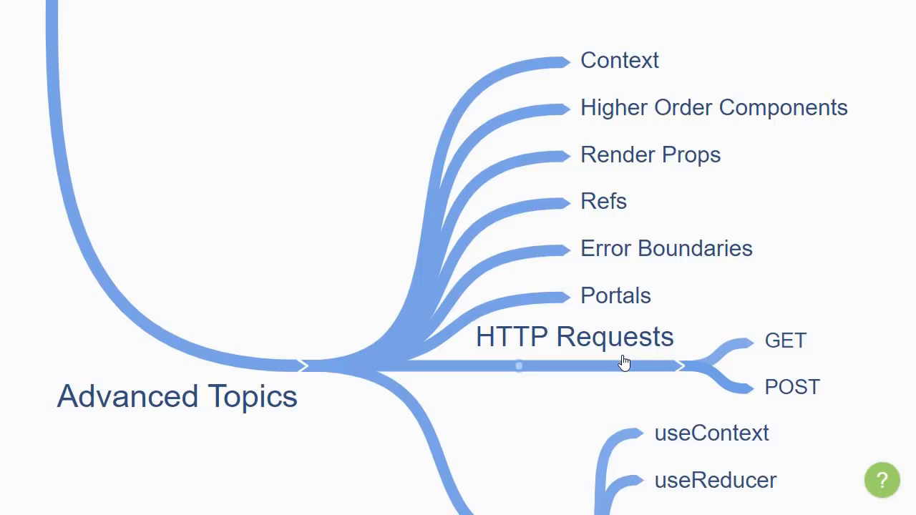
{"action": "mouse_move", "coordinate": [833, 365]}
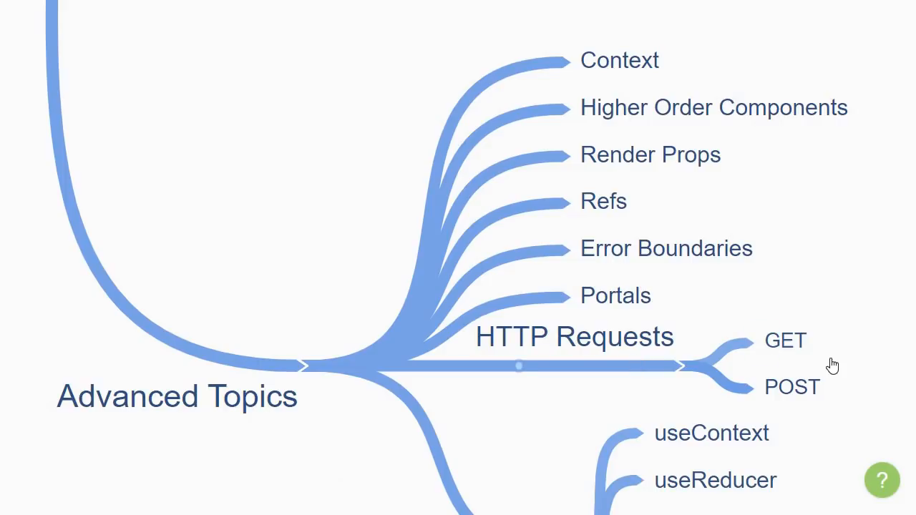
{"action": "mouse_move", "coordinate": [842, 395]}
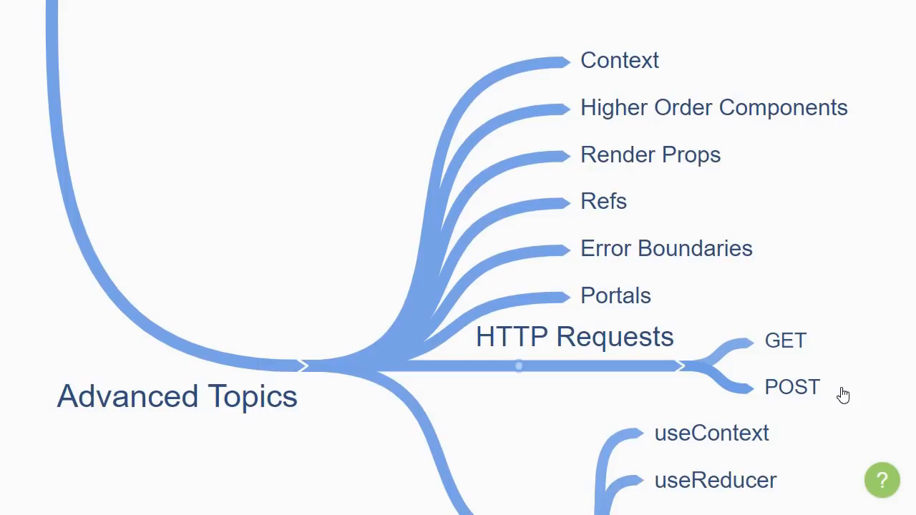
{"action": "mouse_move", "coordinate": [859, 414]}
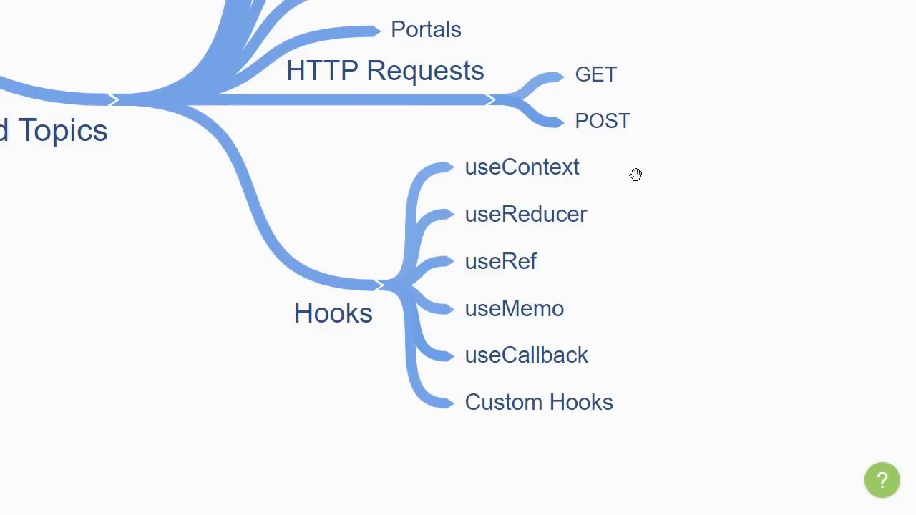
{"action": "mouse_move", "coordinate": [638, 358]}
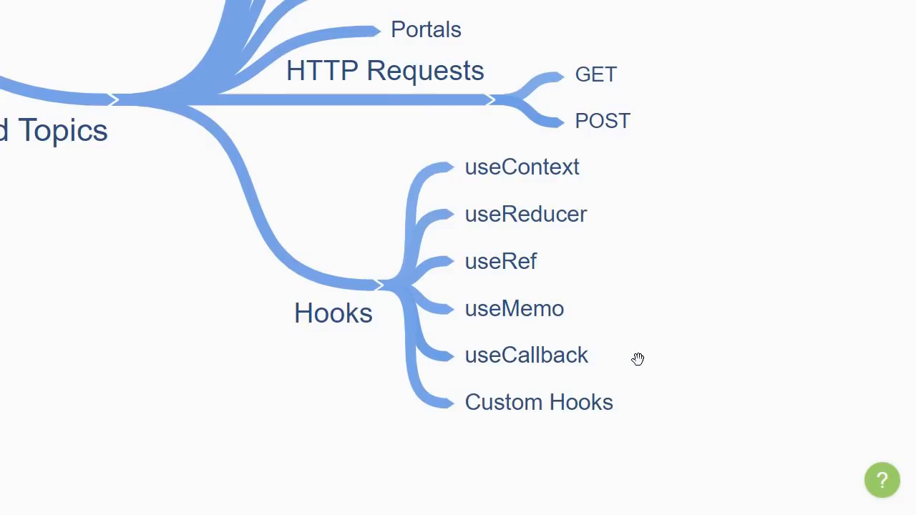
{"action": "mouse_move", "coordinate": [664, 429]}
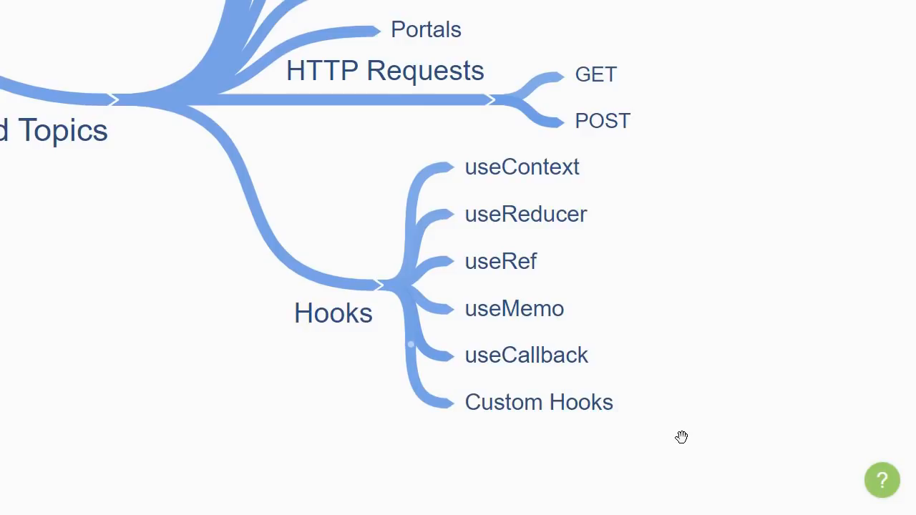
{"action": "mouse_move", "coordinate": [679, 433]}
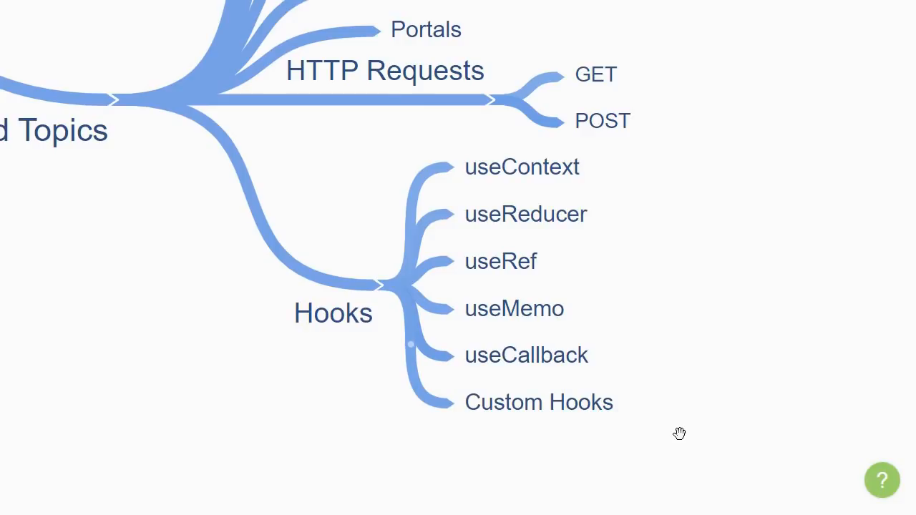
{"action": "mouse_move", "coordinate": [670, 432]}
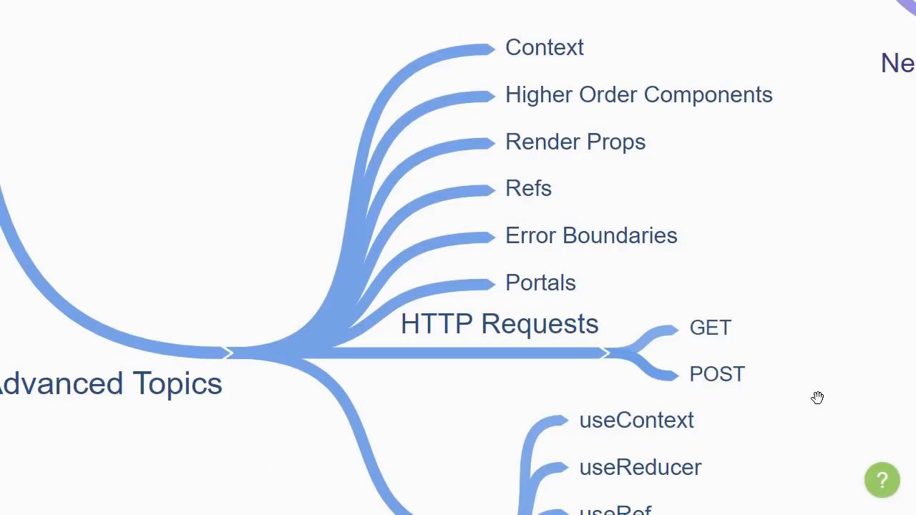
{"action": "mouse_move", "coordinate": [823, 185]}
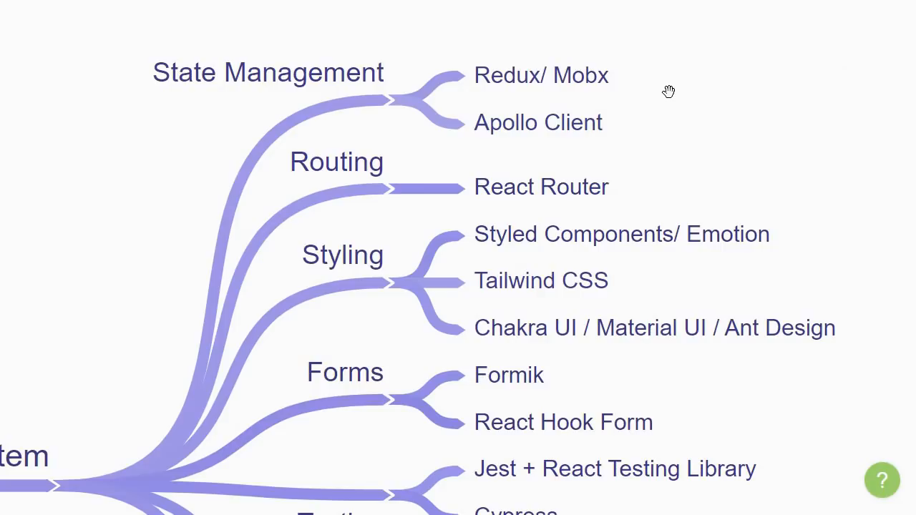
{"action": "mouse_move", "coordinate": [627, 132]}
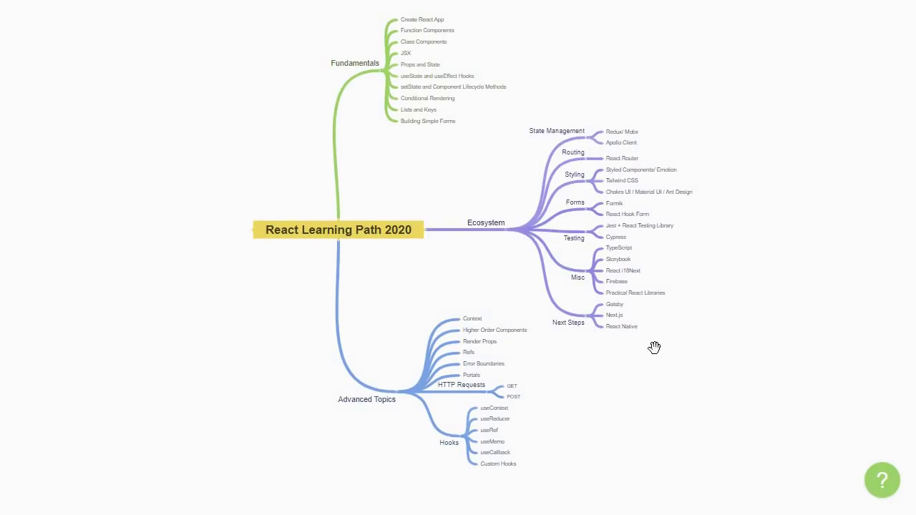
{"action": "mouse_move", "coordinate": [616, 361]}
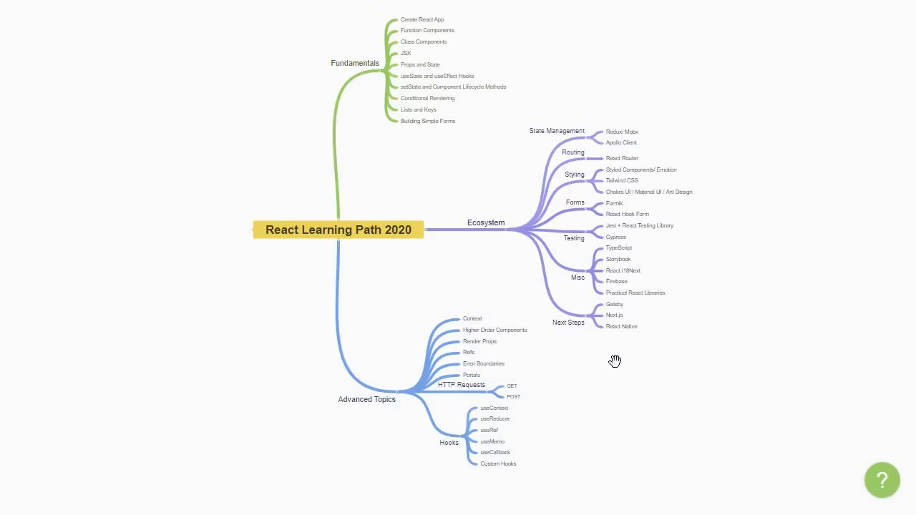